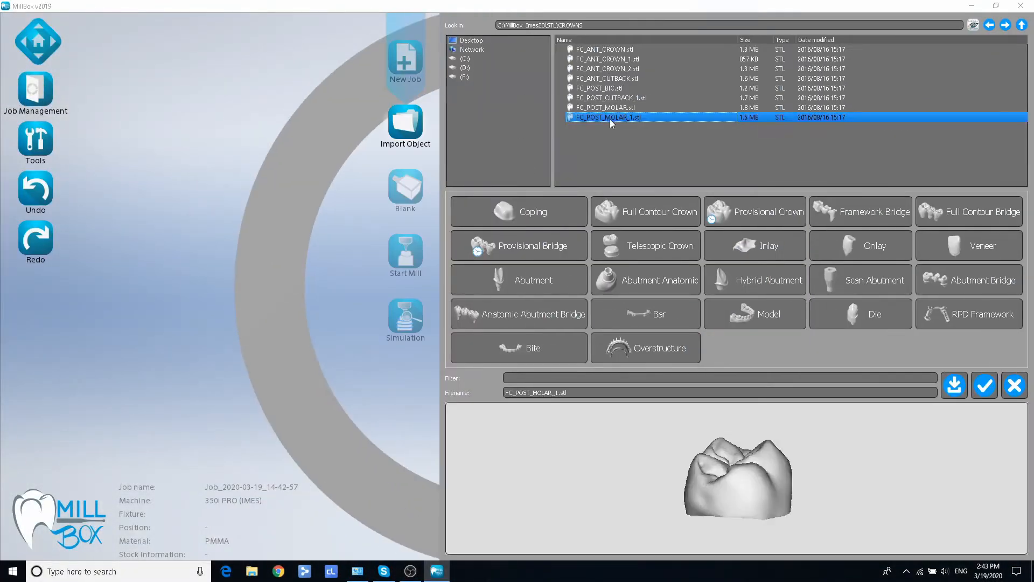
Import FC_POST_MOLAR_1.stl into the job so the crown sits inside the disk.
click(984, 386)
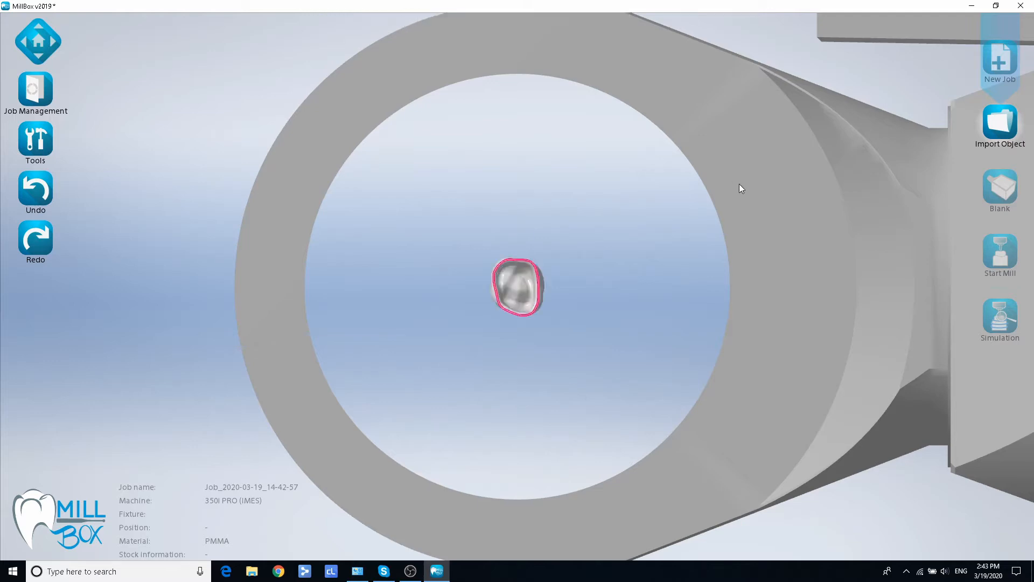
Open the blank disk list and select the Pmma (98 x 26) disk.
click(1000, 190)
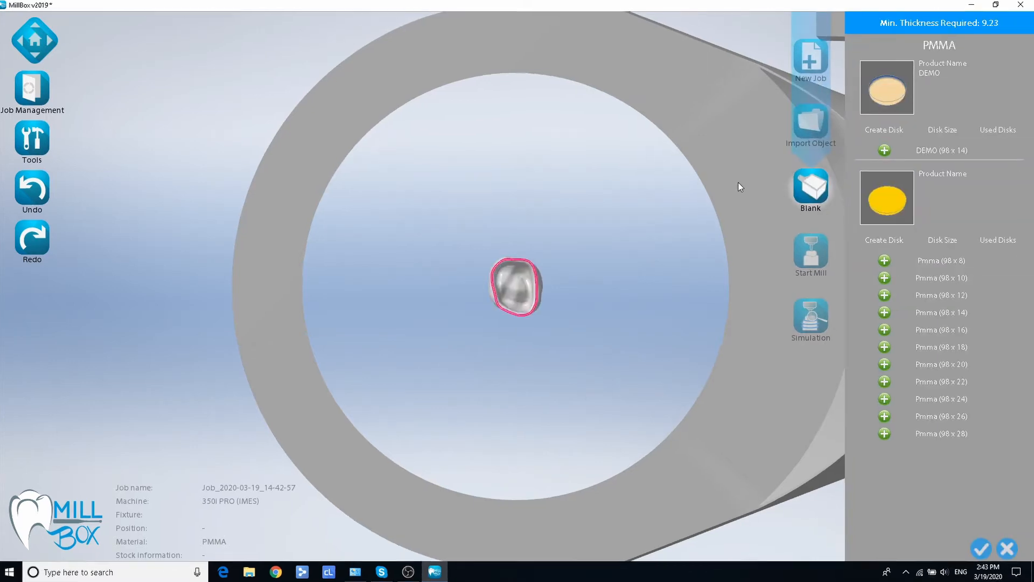
click(941, 416)
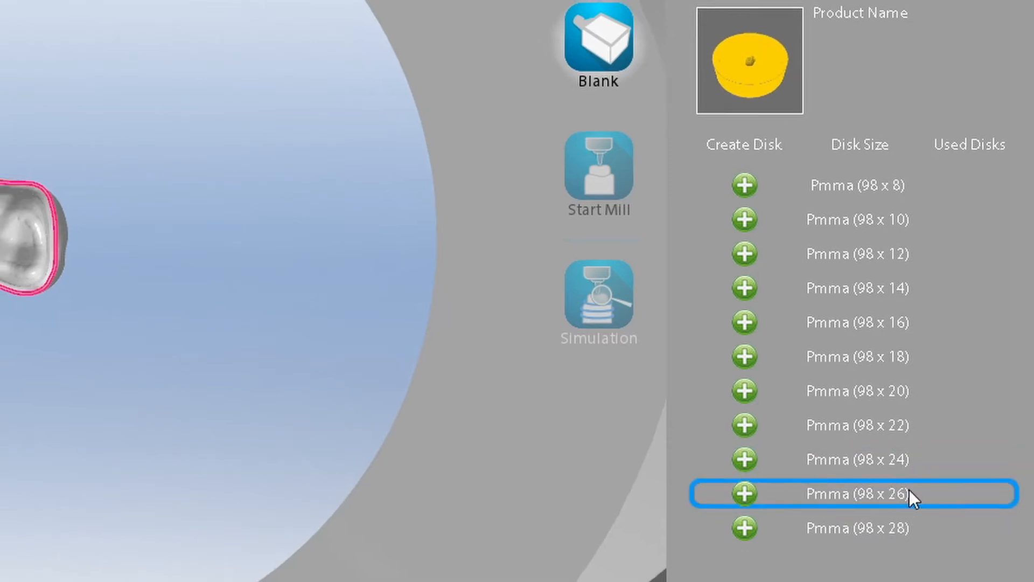
Open Configuration with Ctrl+D and browse the Blocks table to the PMMA disk rows.
key(ctrl+d)
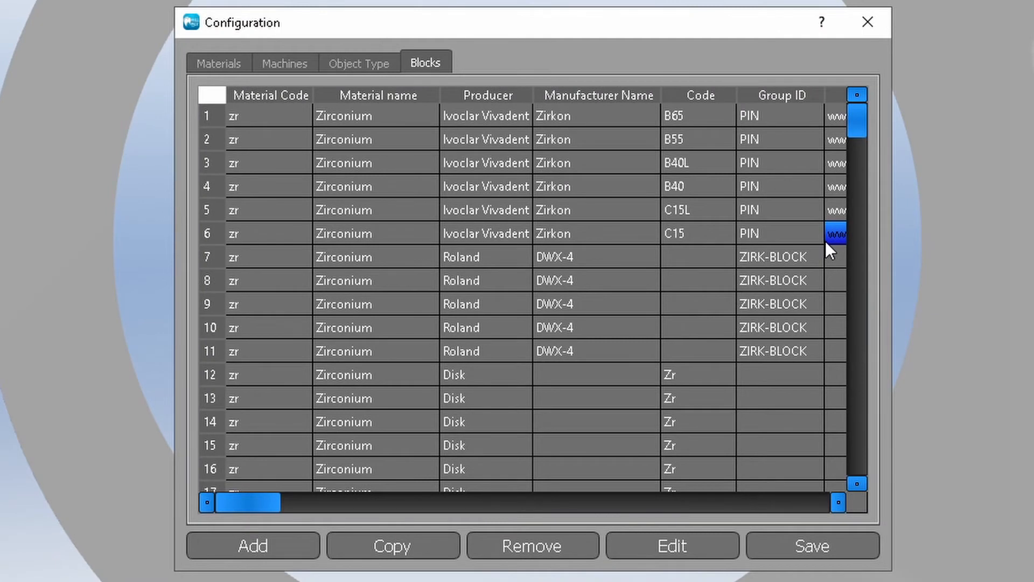
click(373, 374)
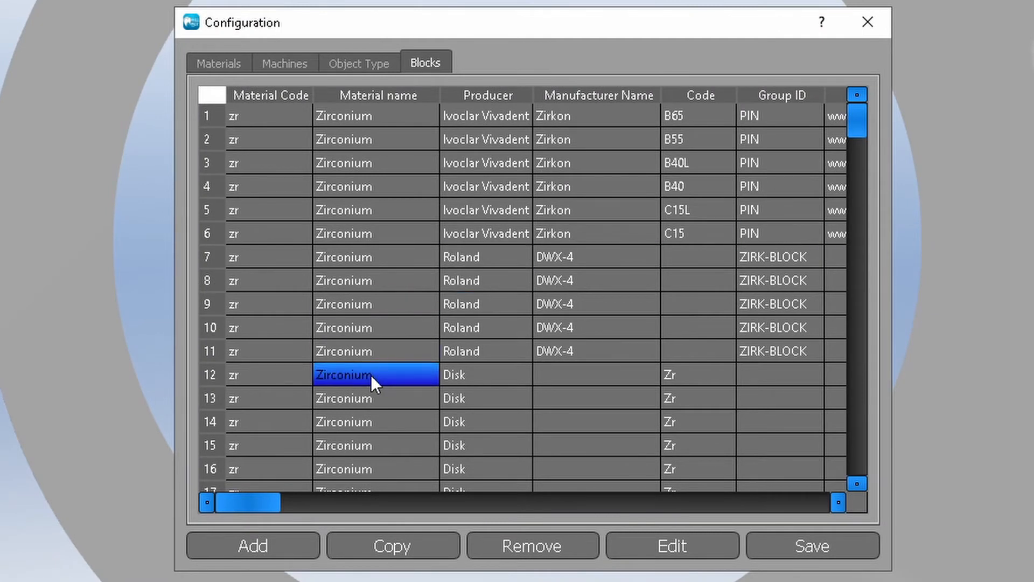
scroll(down, 3)
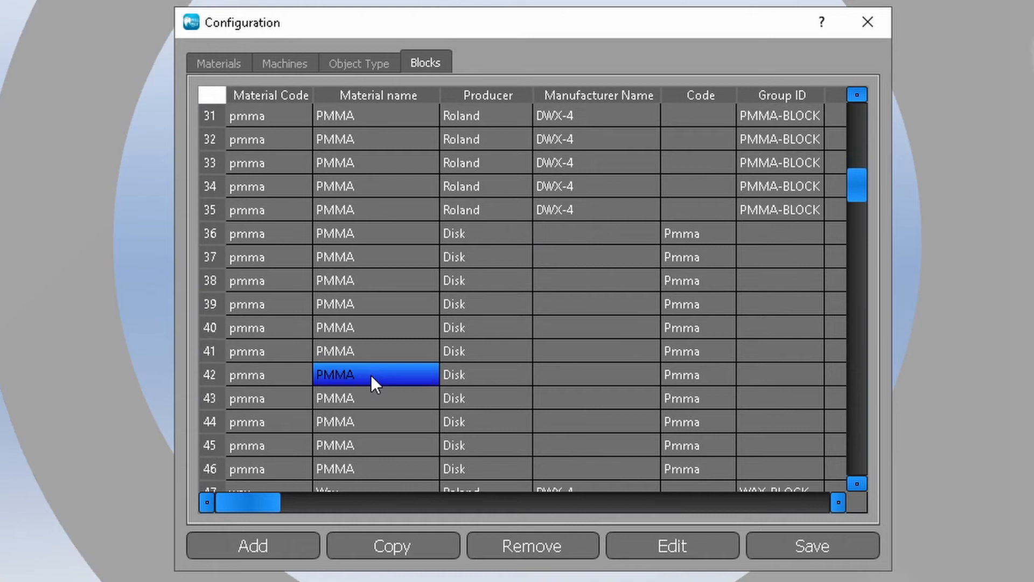
scroll(down, 3)
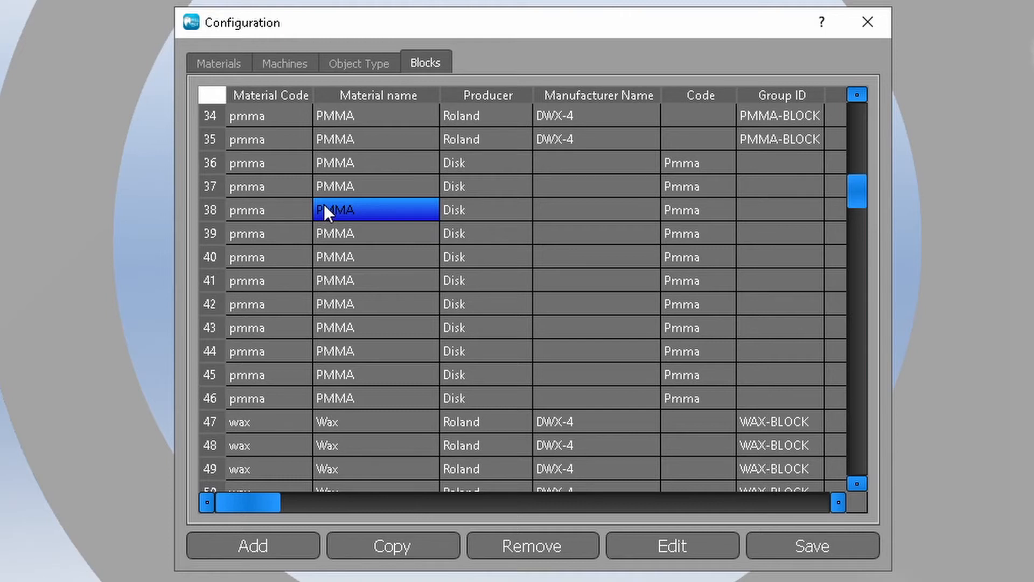
click(453, 398)
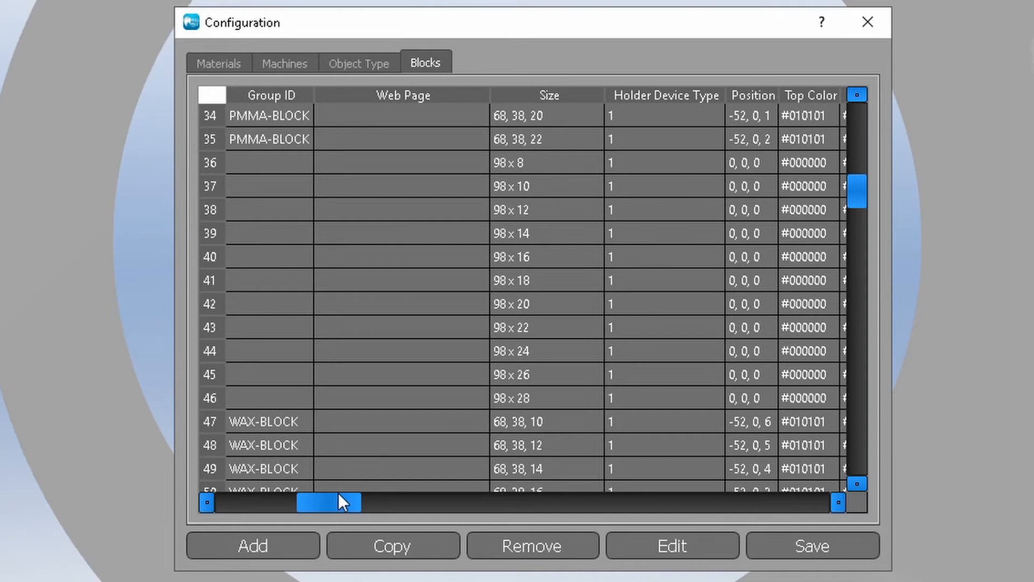
Copy the PMMA 98 x 26 disk row to open its block properties.
click(535, 375)
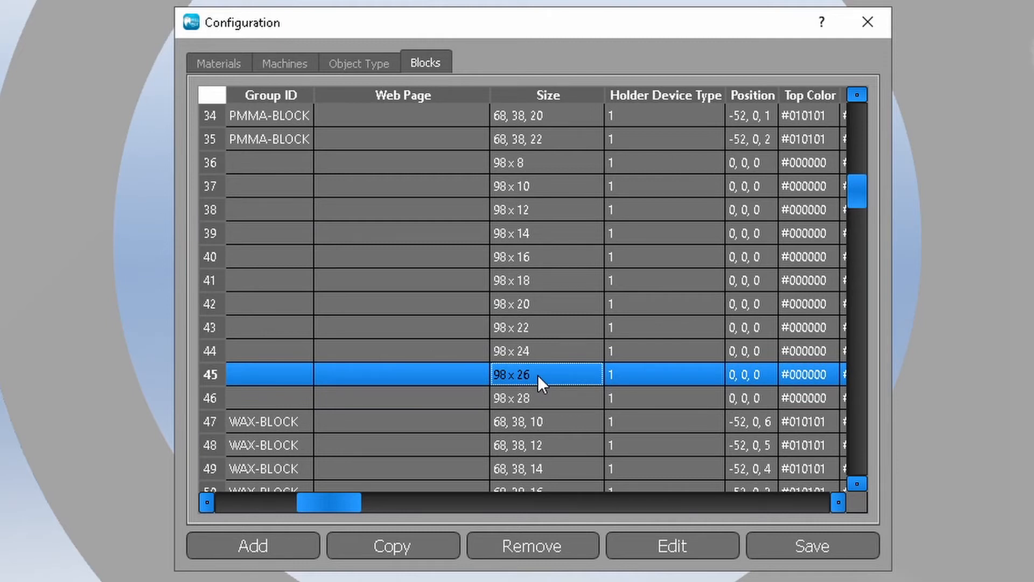
mouse_move(672, 546)
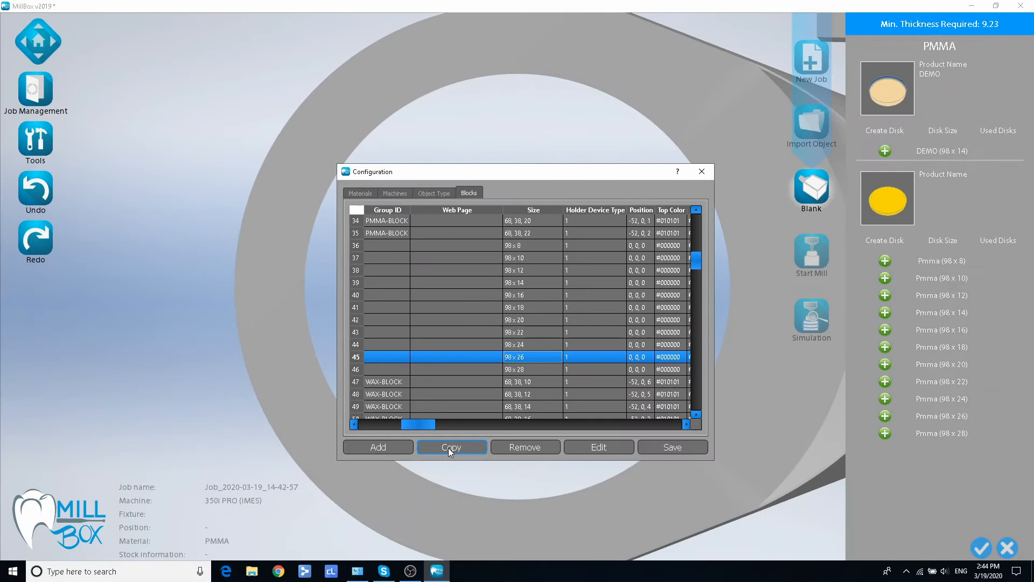
click(451, 446)
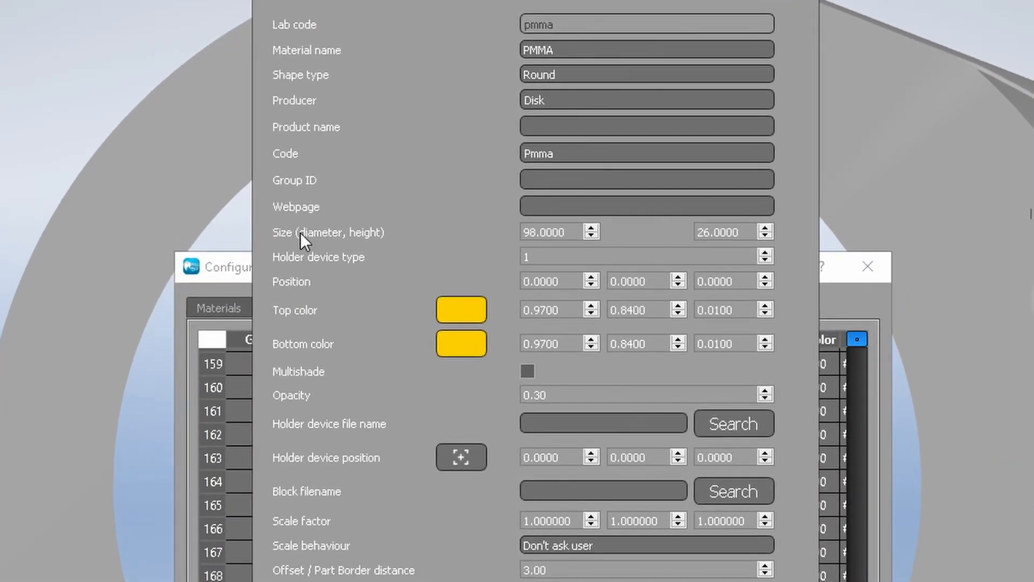
Change the copied disk height from 26 to 25 and confirm the new 98 x 25 row.
click(765, 236)
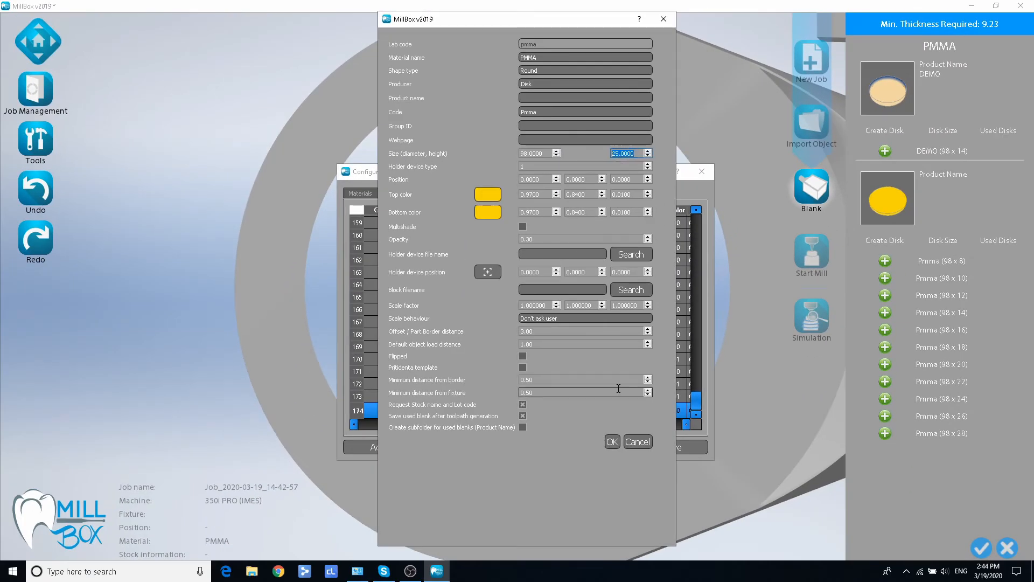
click(611, 441)
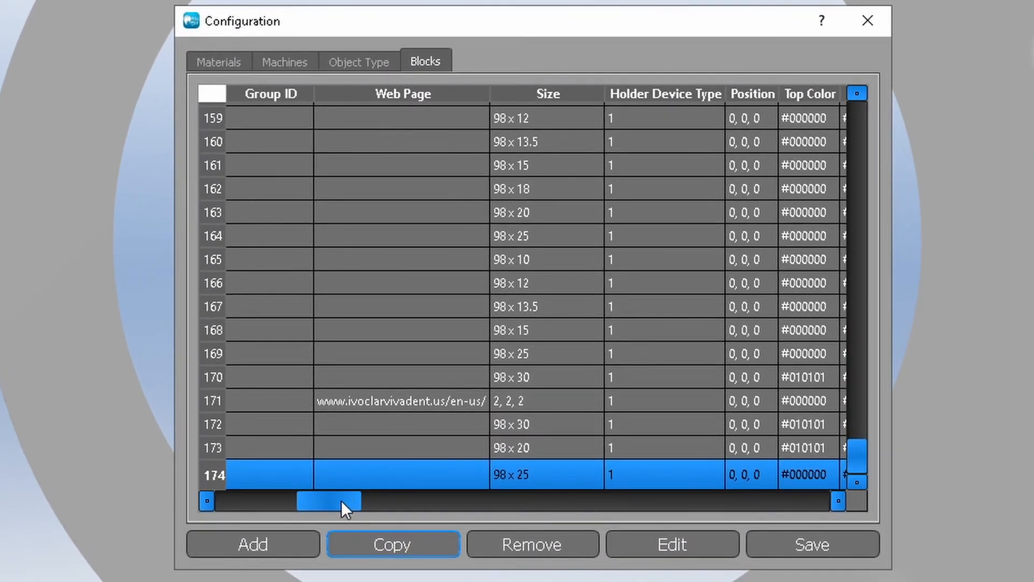
Move row 174 (98 x 25) up between the 98 x 24 and 98 x 26 rows.
scroll(left, 3)
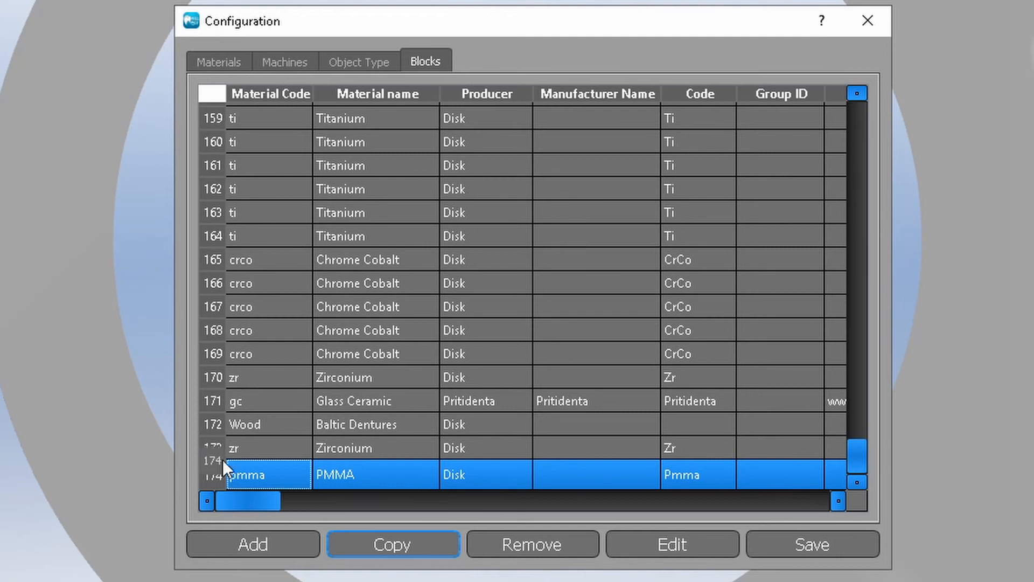
scroll(up, 3)
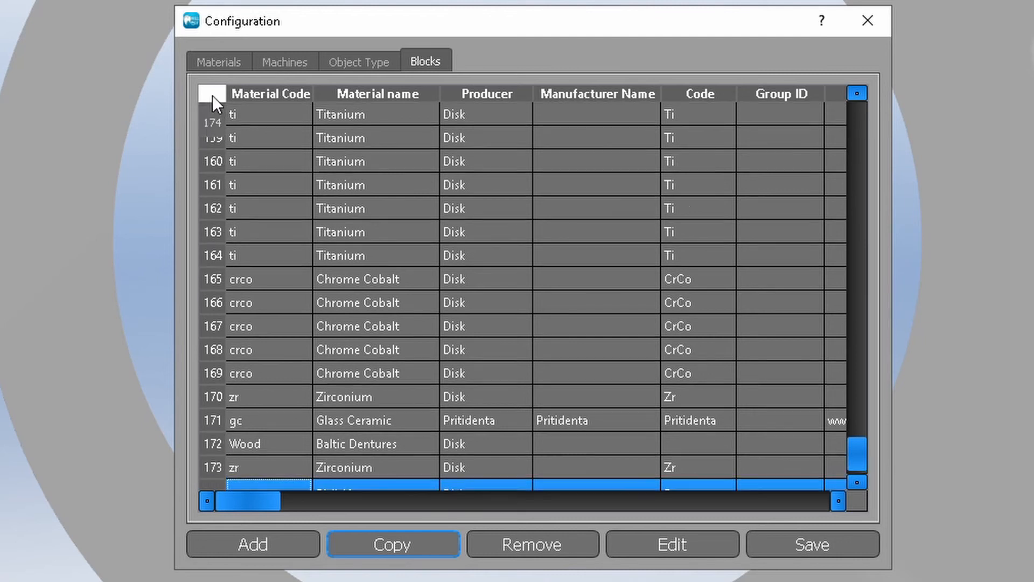
scroll(up, 3)
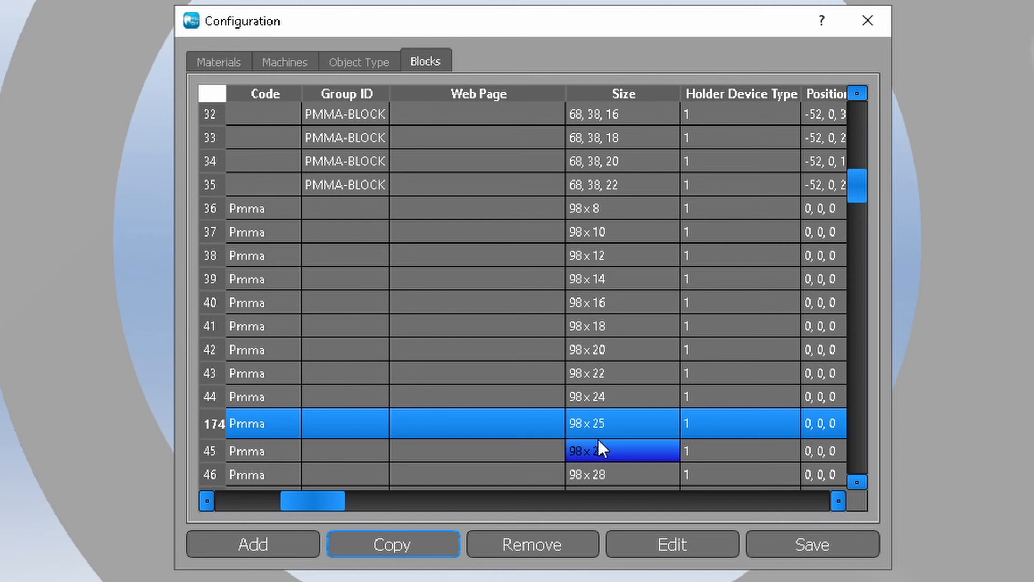
Save Configuration, then select the new Pmma (98 x 25) disk in the blank list.
click(811, 544)
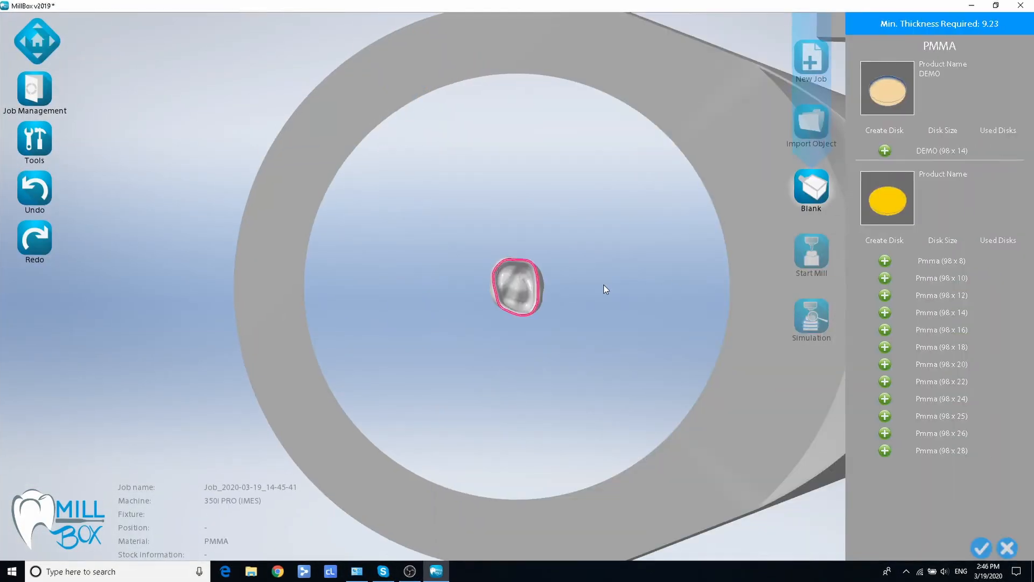
click(941, 416)
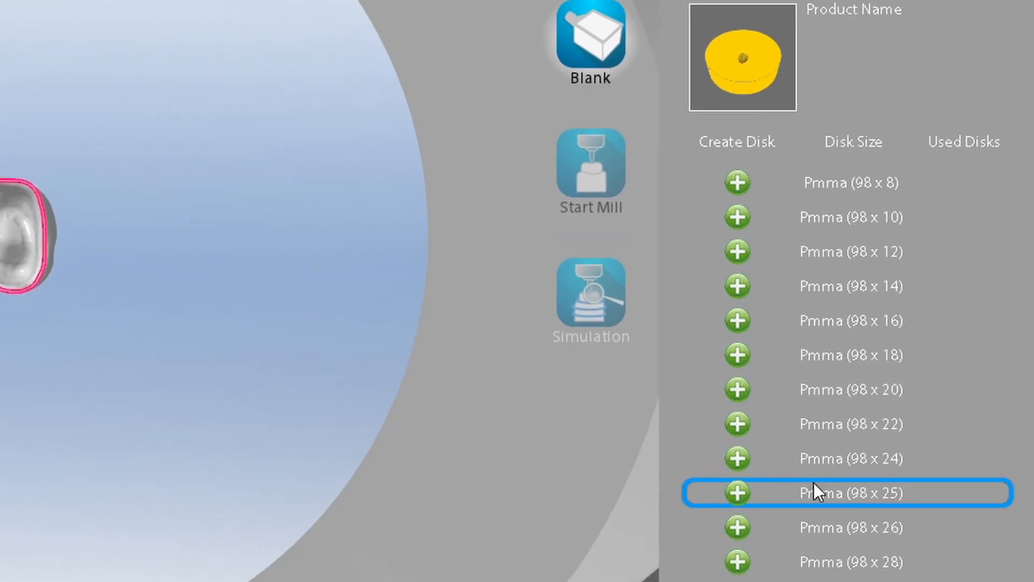